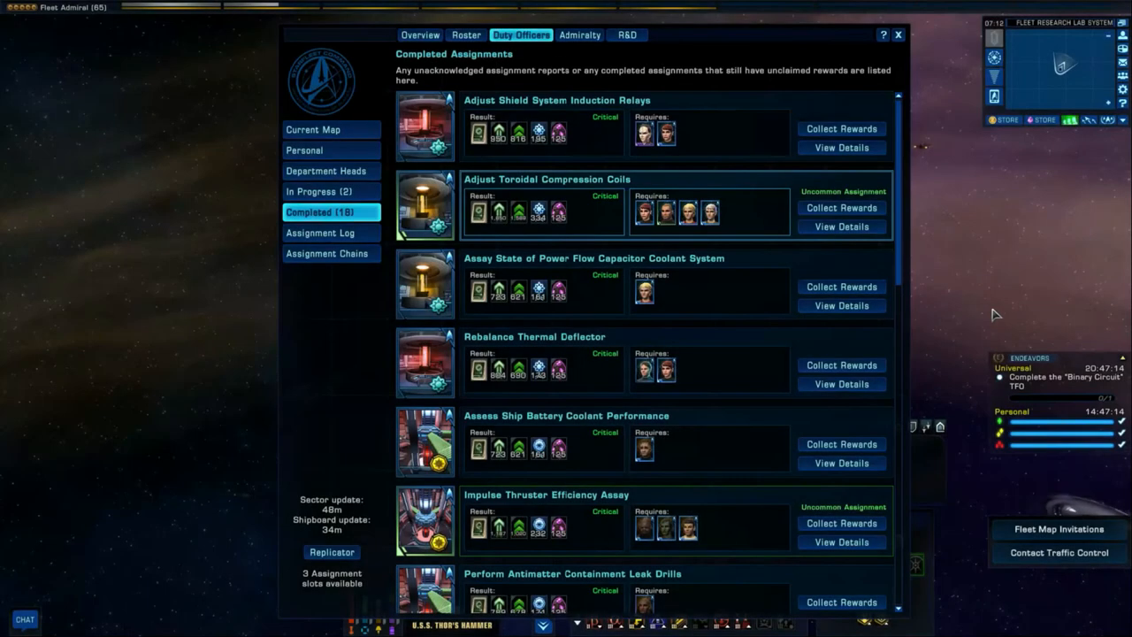
pyautogui.moveTo(988, 237)
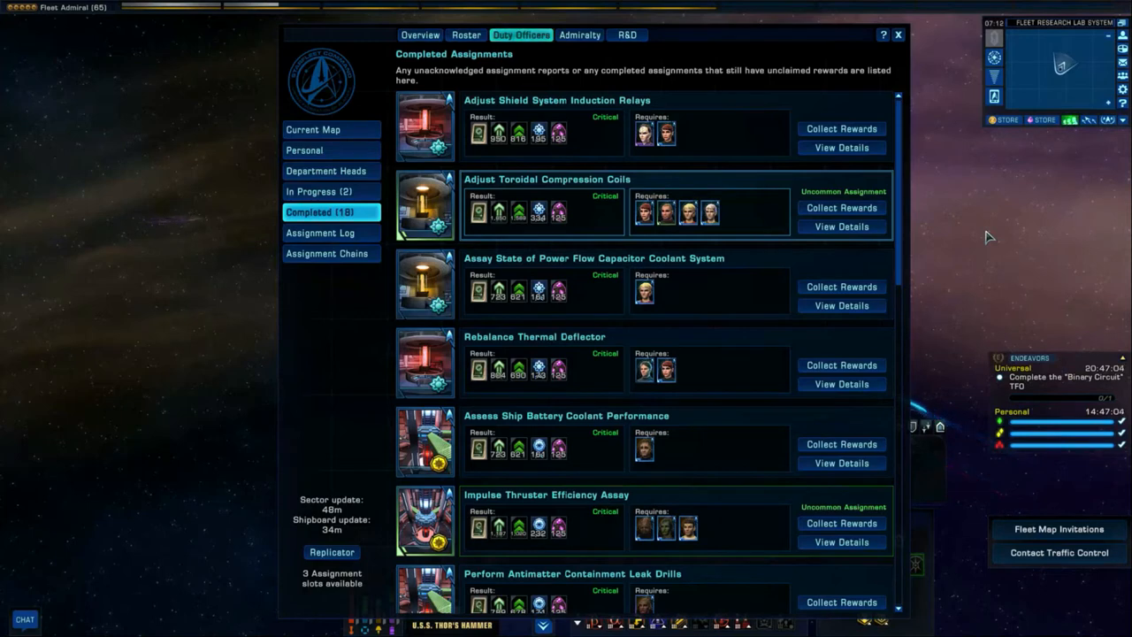
pyautogui.moveTo(367, 122)
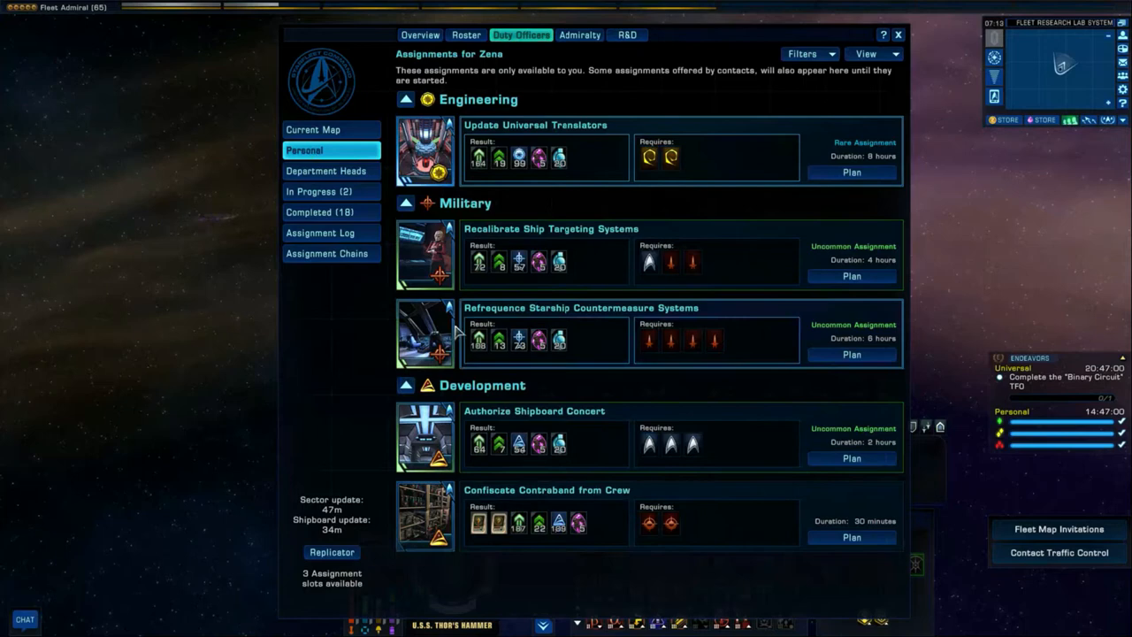
pyautogui.moveTo(475, 301)
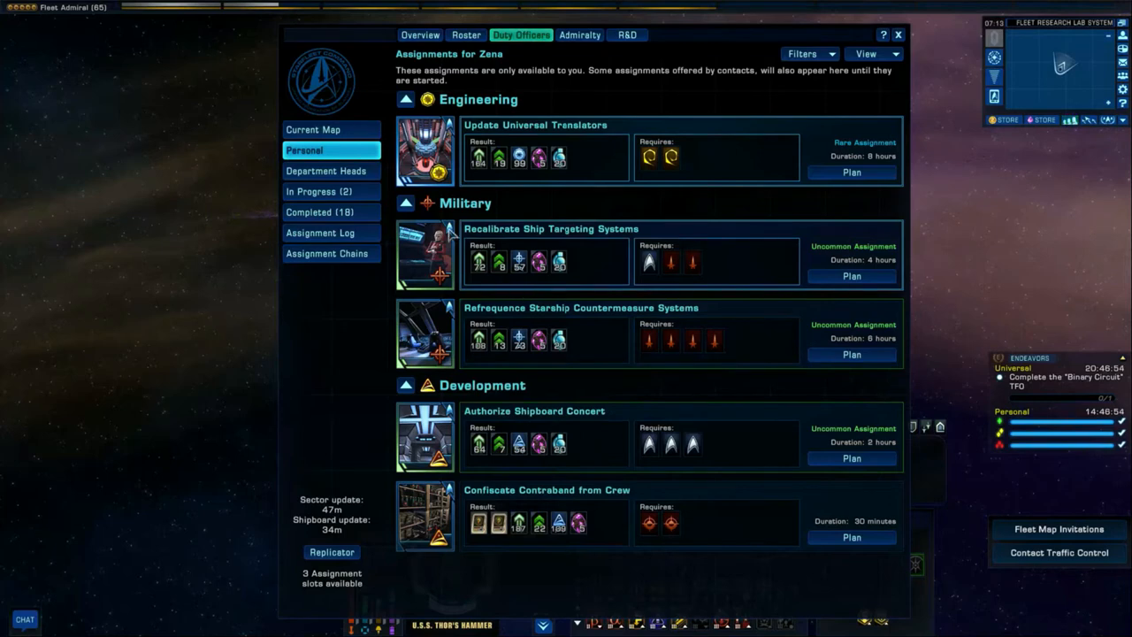
pyautogui.moveTo(601, 421)
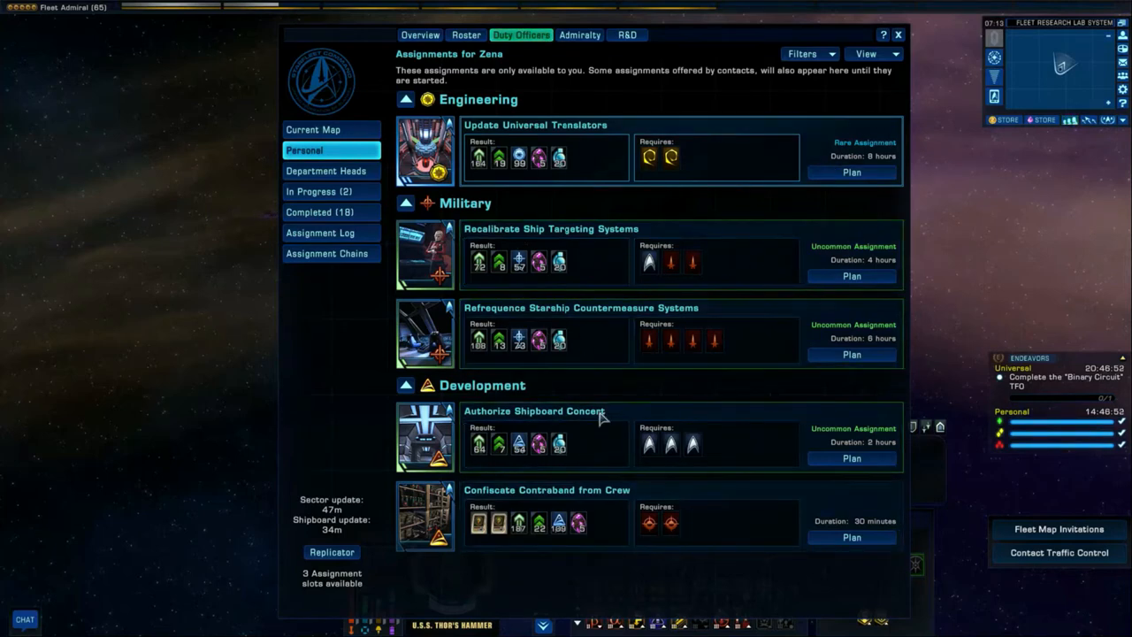
pyautogui.moveTo(594, 258)
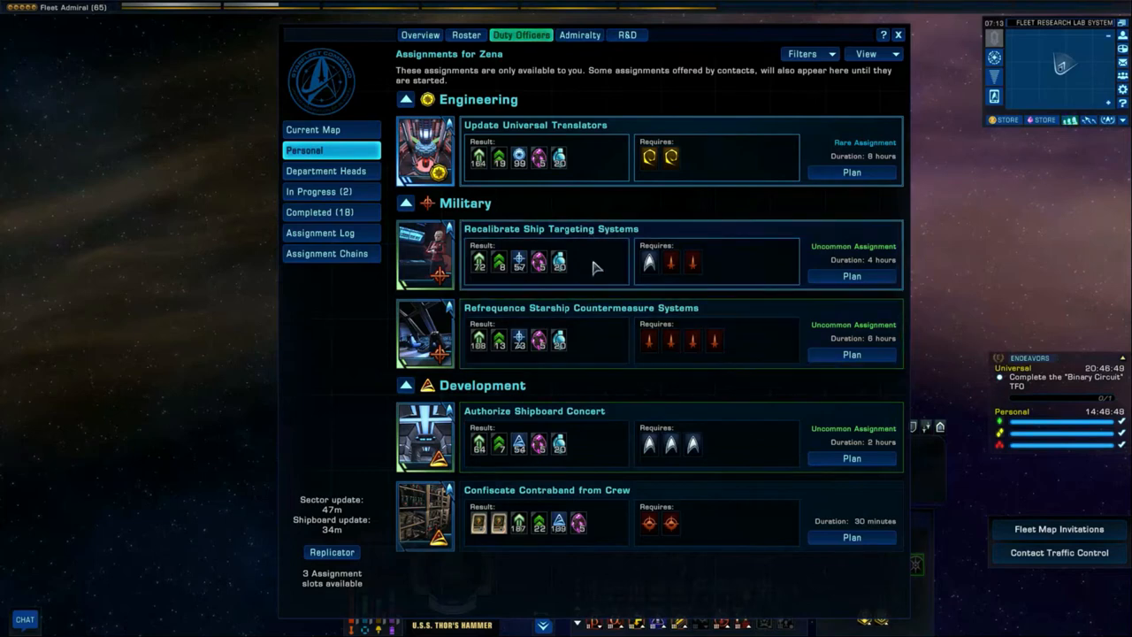
pyautogui.moveTo(333, 170)
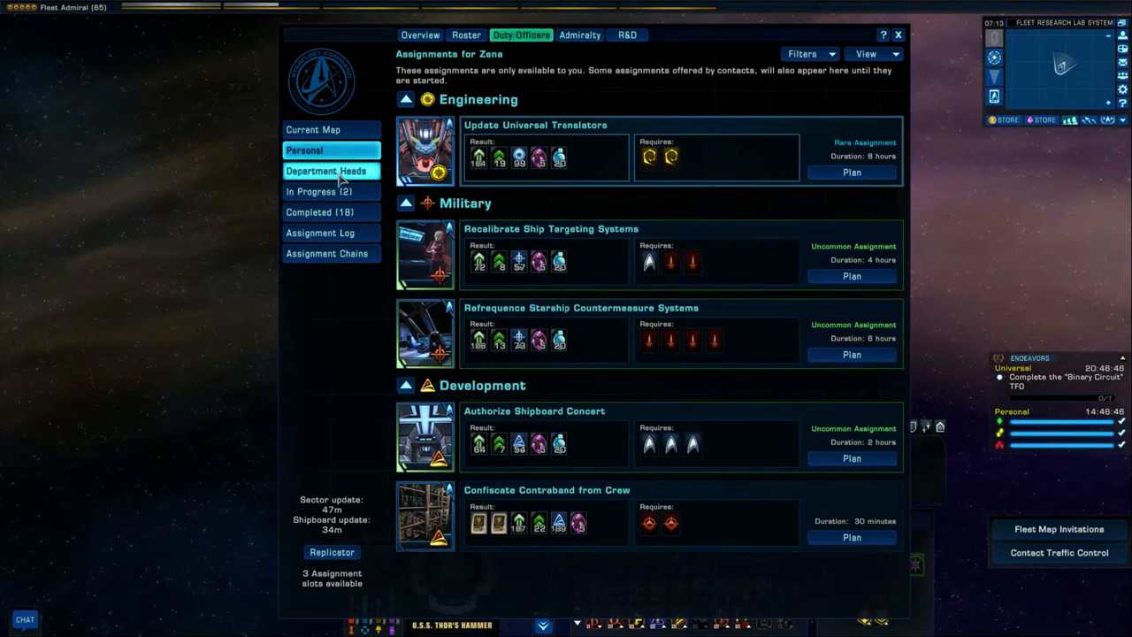
pyautogui.moveTo(333, 191)
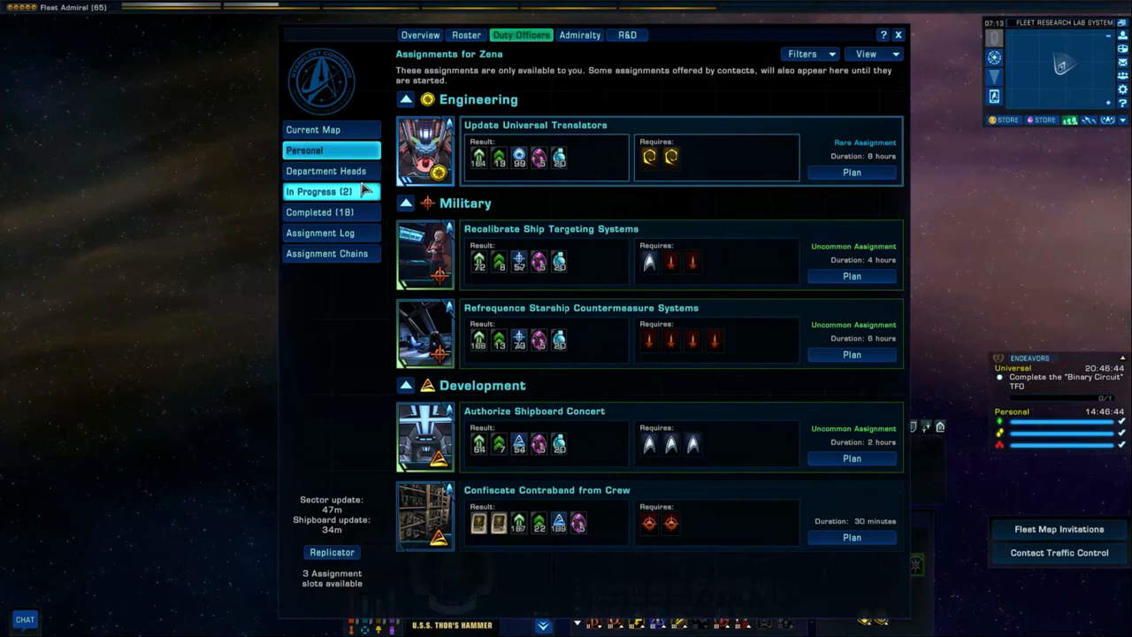
# Step: Return to the Completed list and view details of Recalibrate Hazard Armor Reinforcements
pyautogui.click(319, 212)
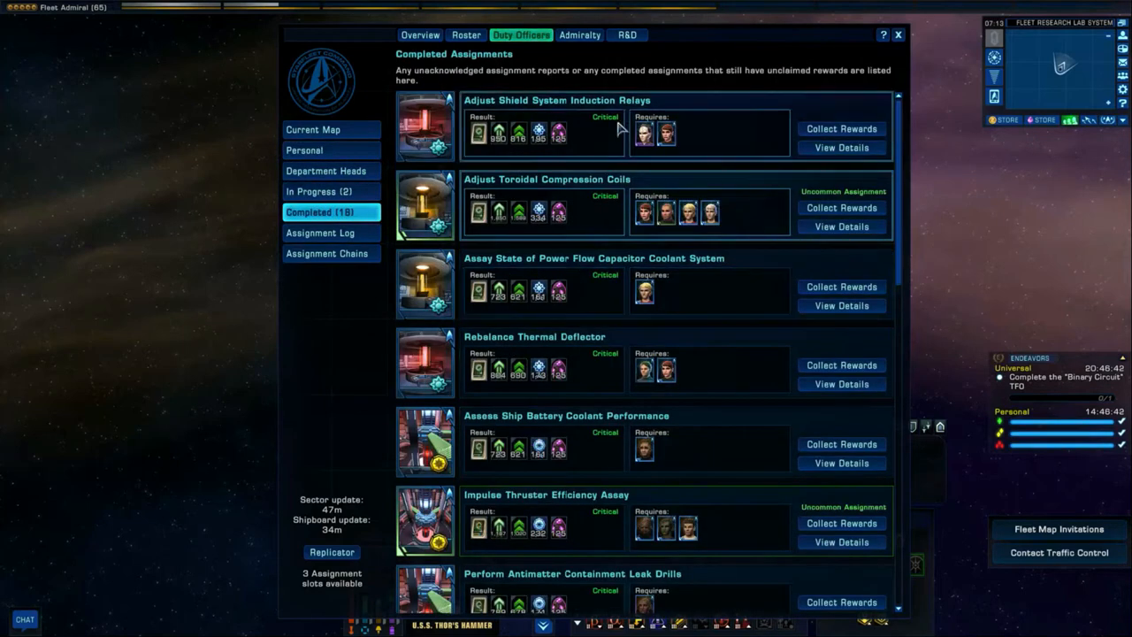
pyautogui.moveTo(605, 511)
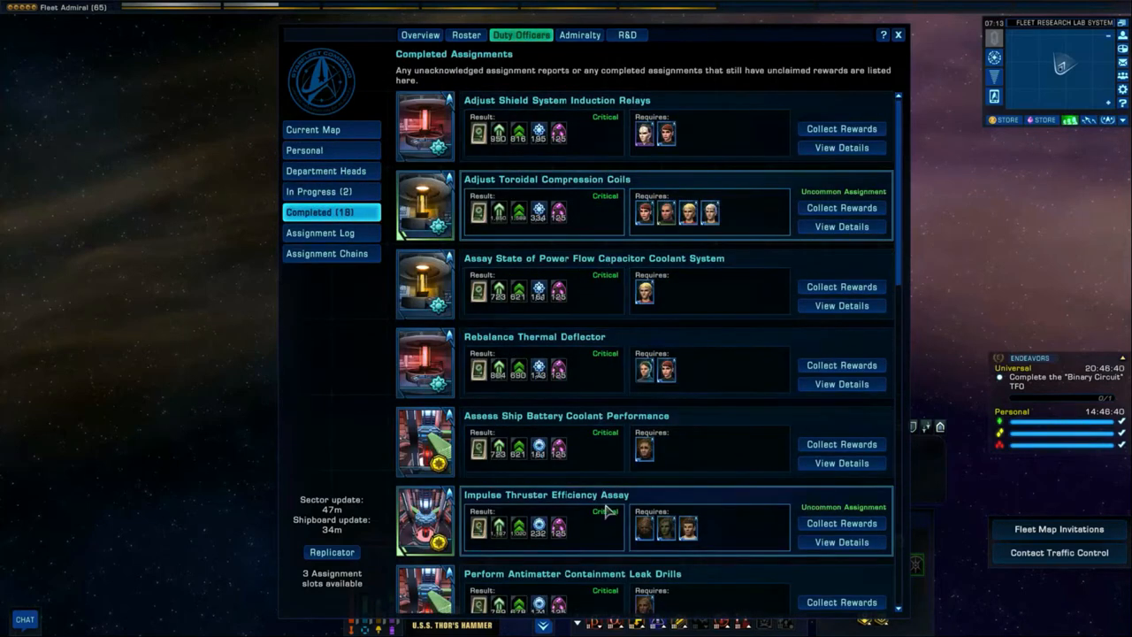
pyautogui.moveTo(534, 258)
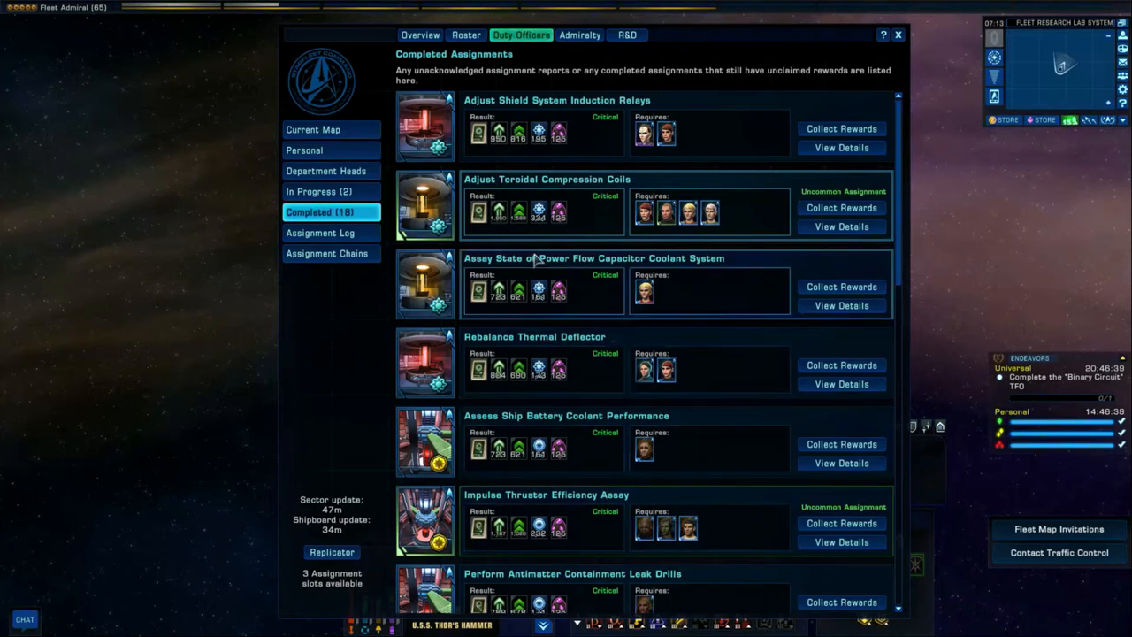
pyautogui.moveTo(442, 219)
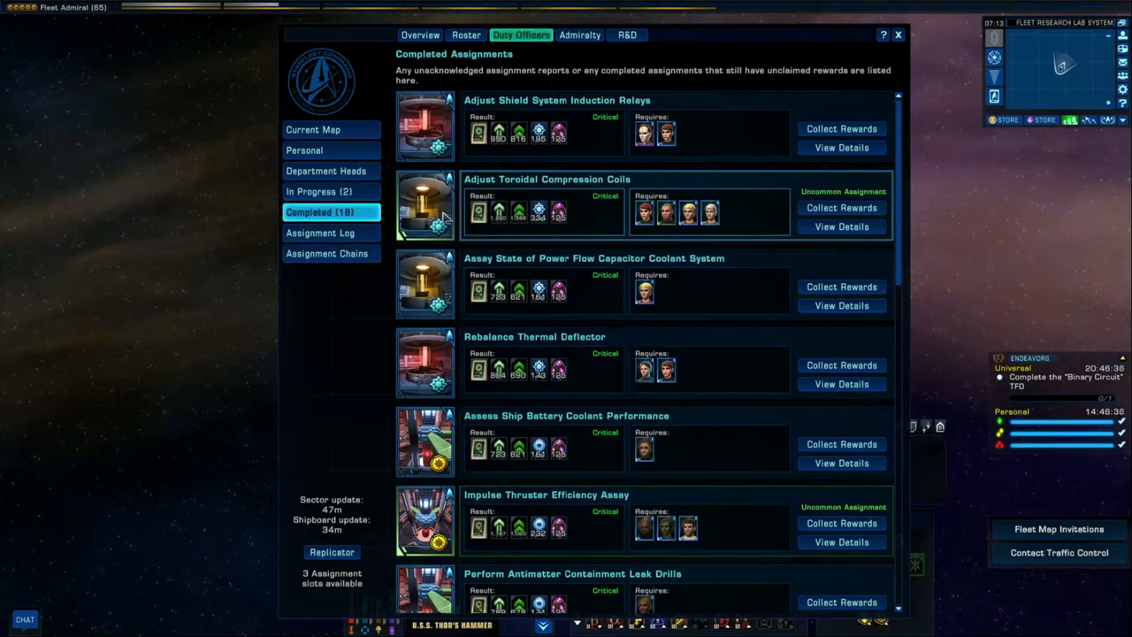
pyautogui.scroll(-3)
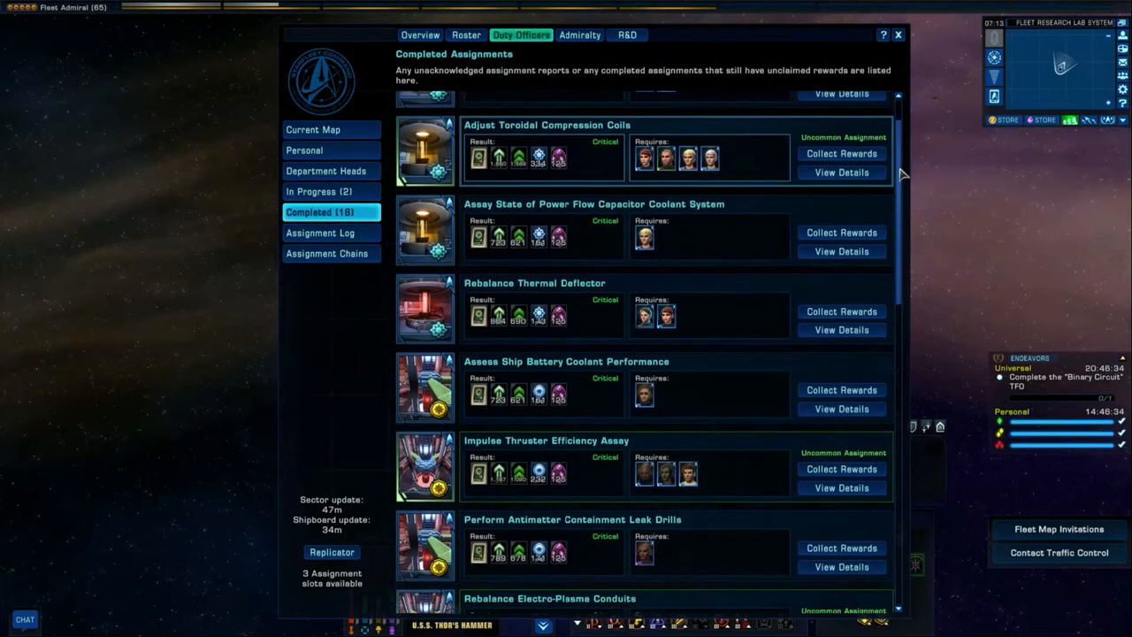
pyautogui.scroll(-3)
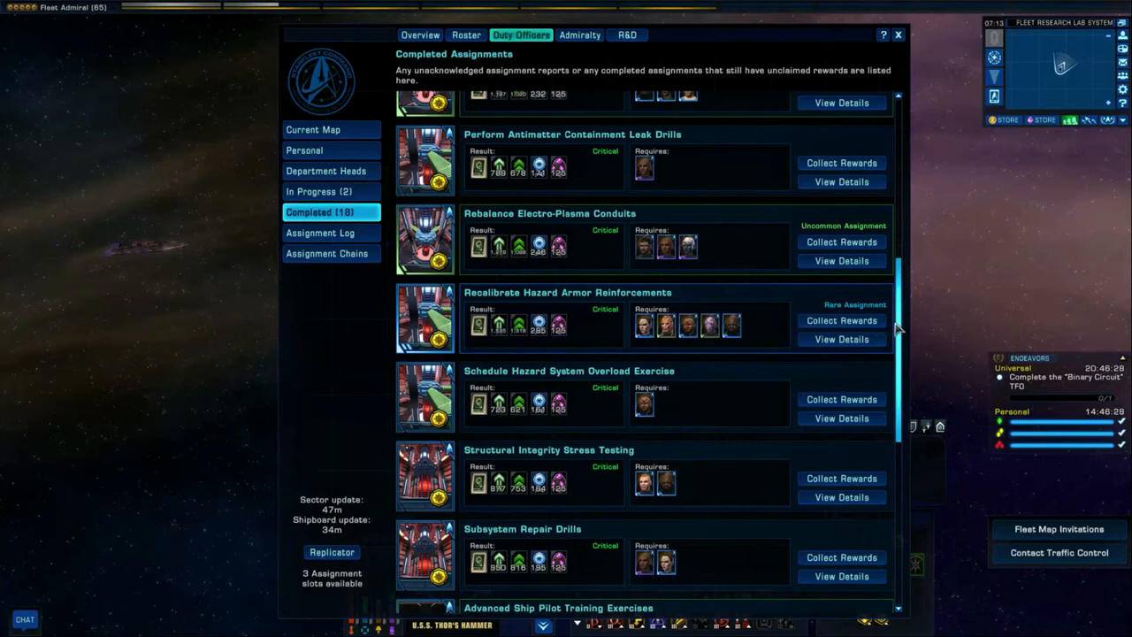
pyautogui.click(840, 339)
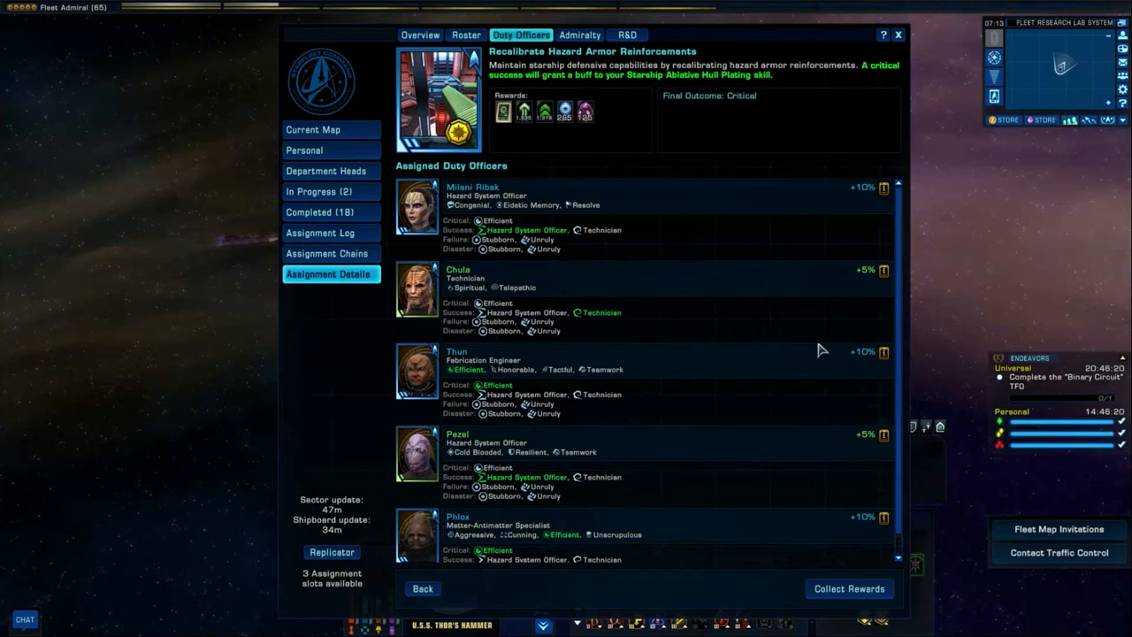
pyautogui.moveTo(787, 308)
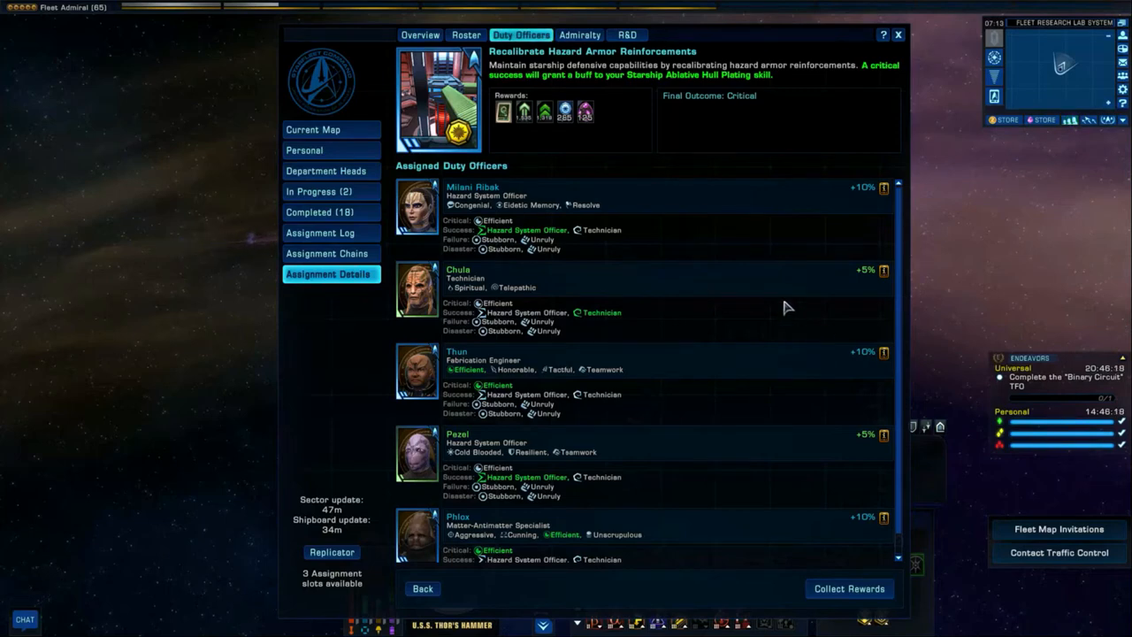
pyautogui.moveTo(741, 276)
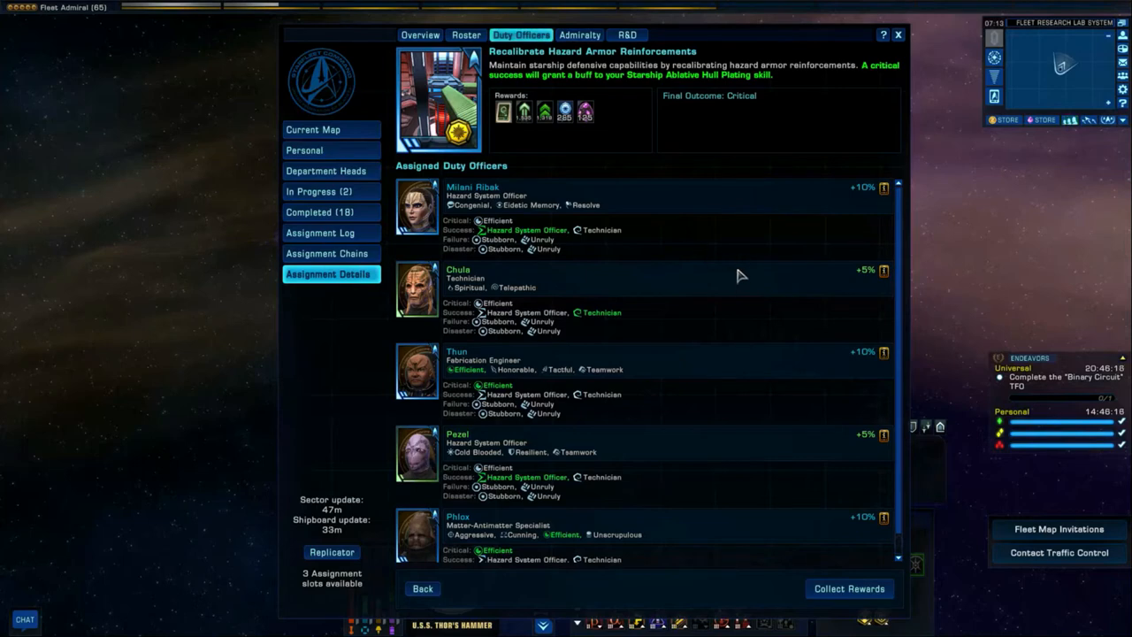
pyautogui.moveTo(559, 202)
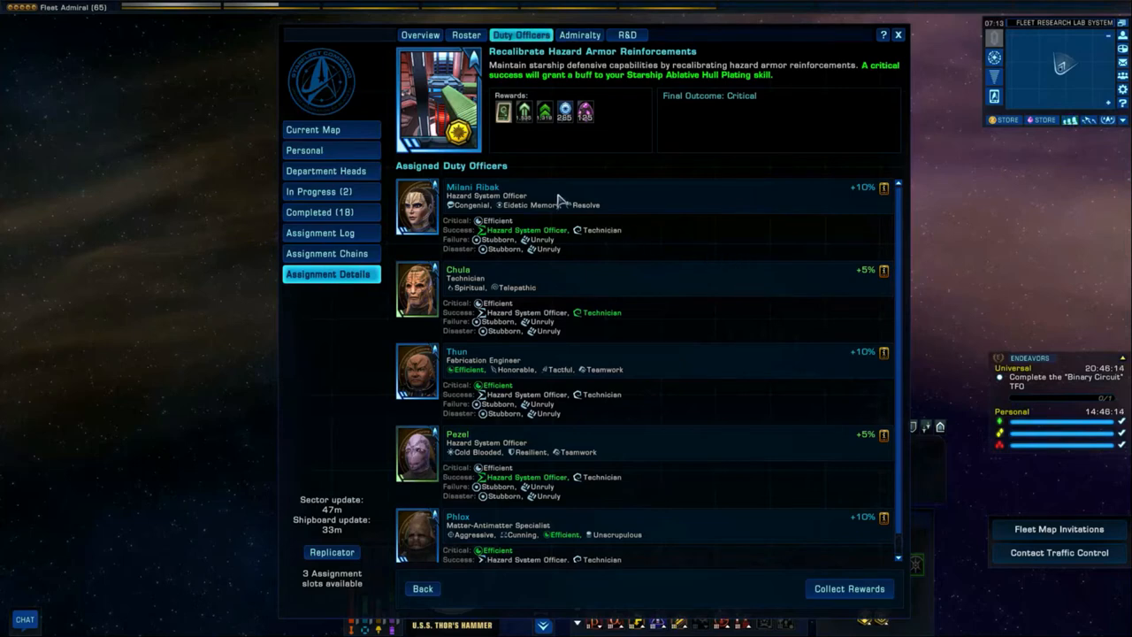
pyautogui.moveTo(504, 120)
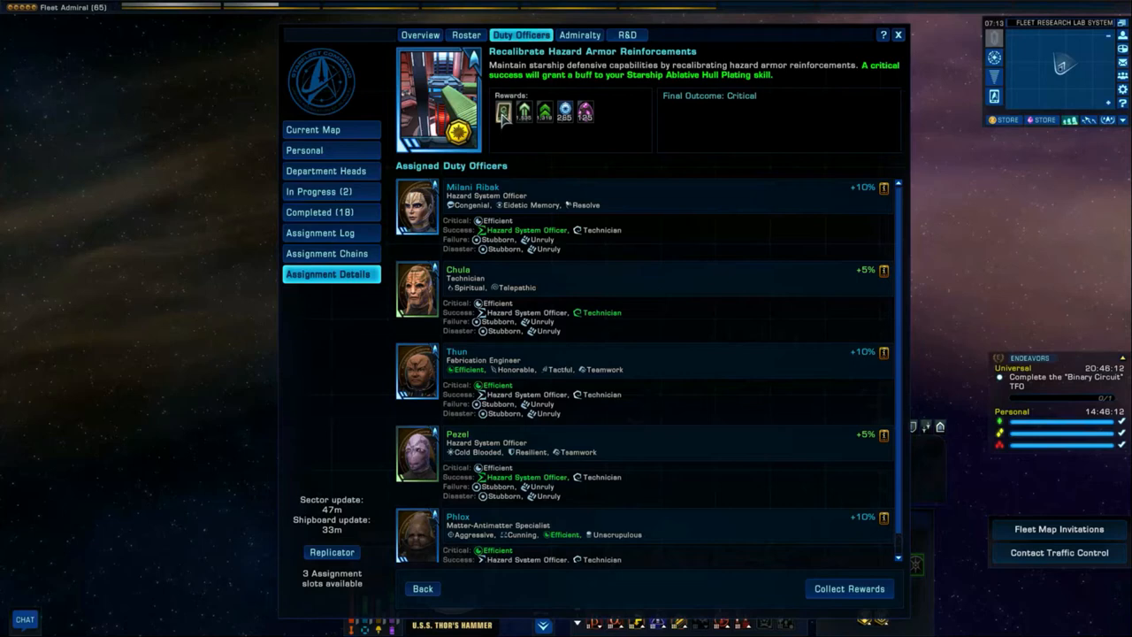
pyautogui.moveTo(502, 111)
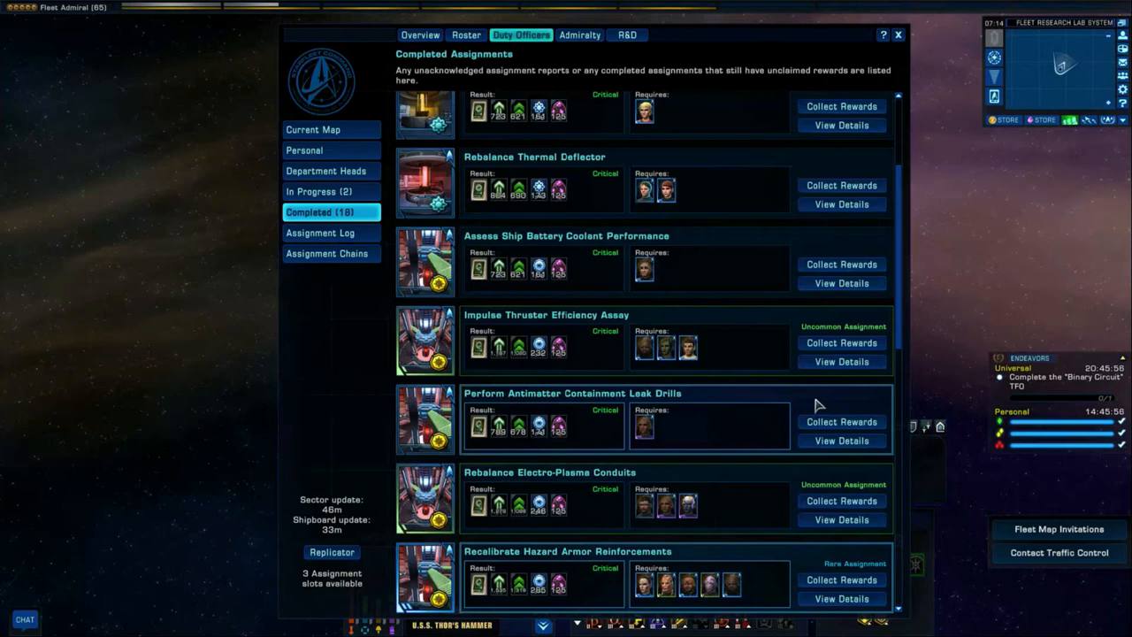
# Step: Scroll the completed assignments list down to the Basic Starship Maintenance Drills entry
pyautogui.scroll(-3)
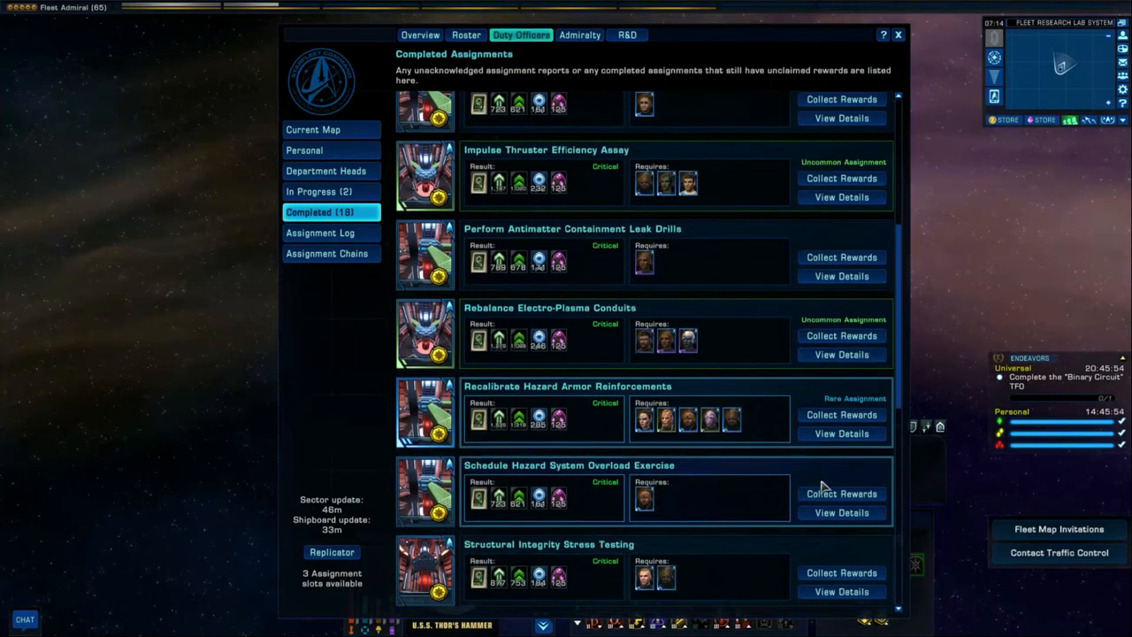
pyautogui.scroll(-3)
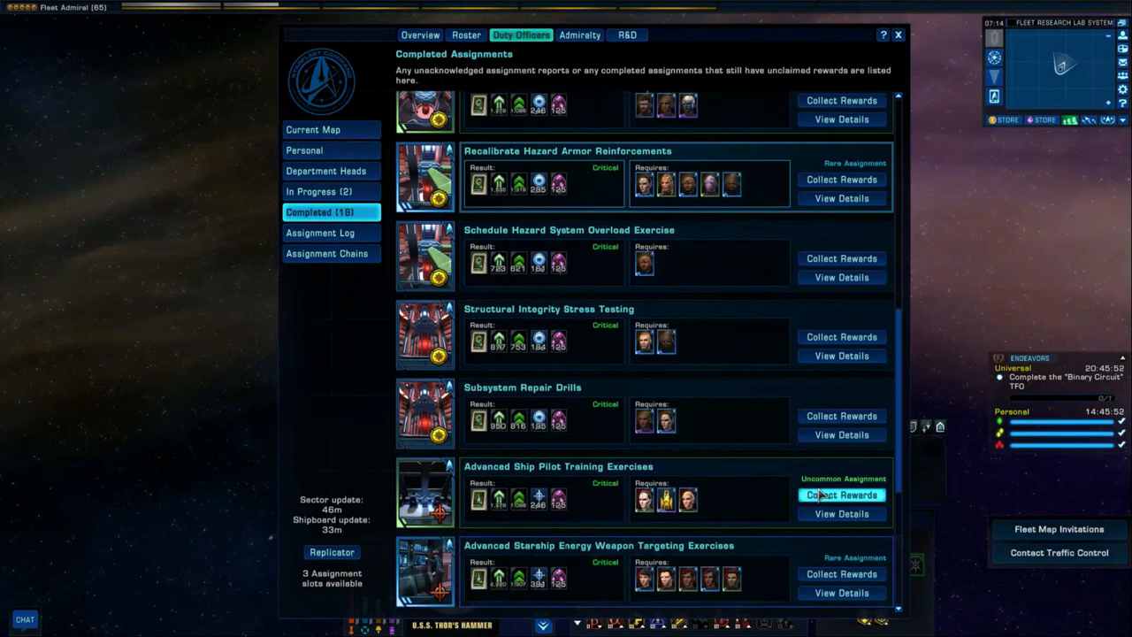
pyautogui.scroll(-3)
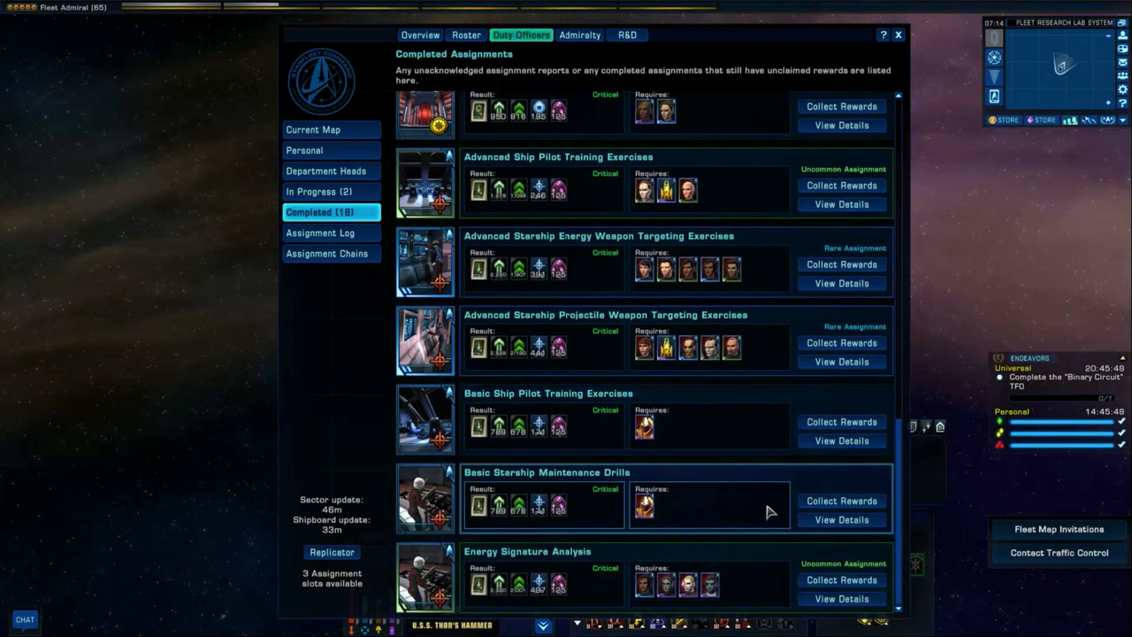
pyautogui.moveTo(566, 488)
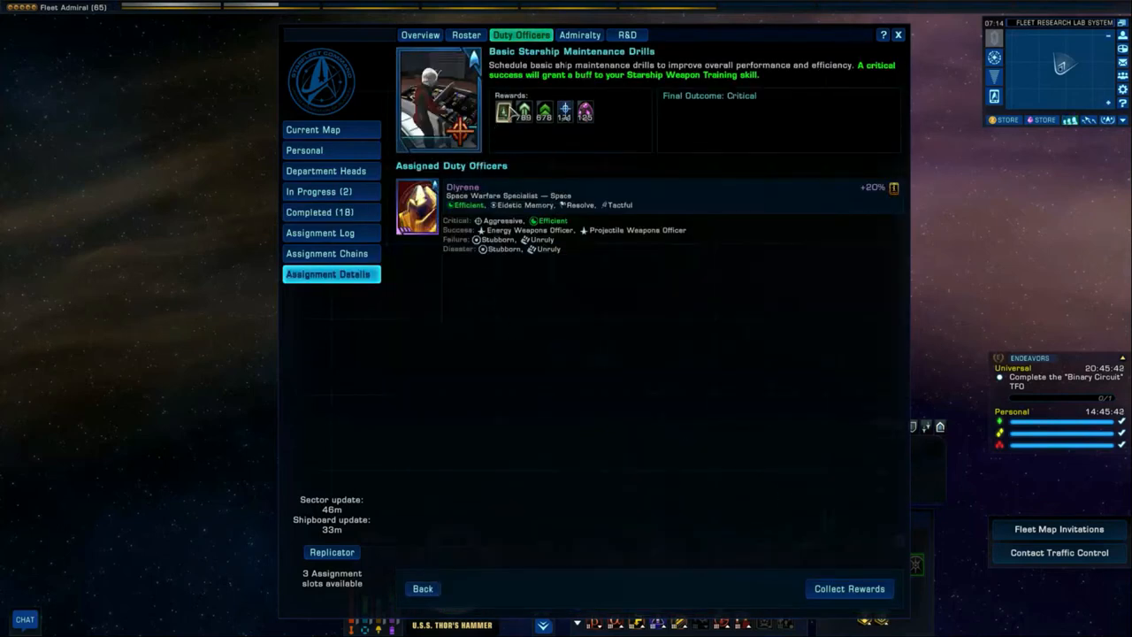
pyautogui.moveTo(504, 110)
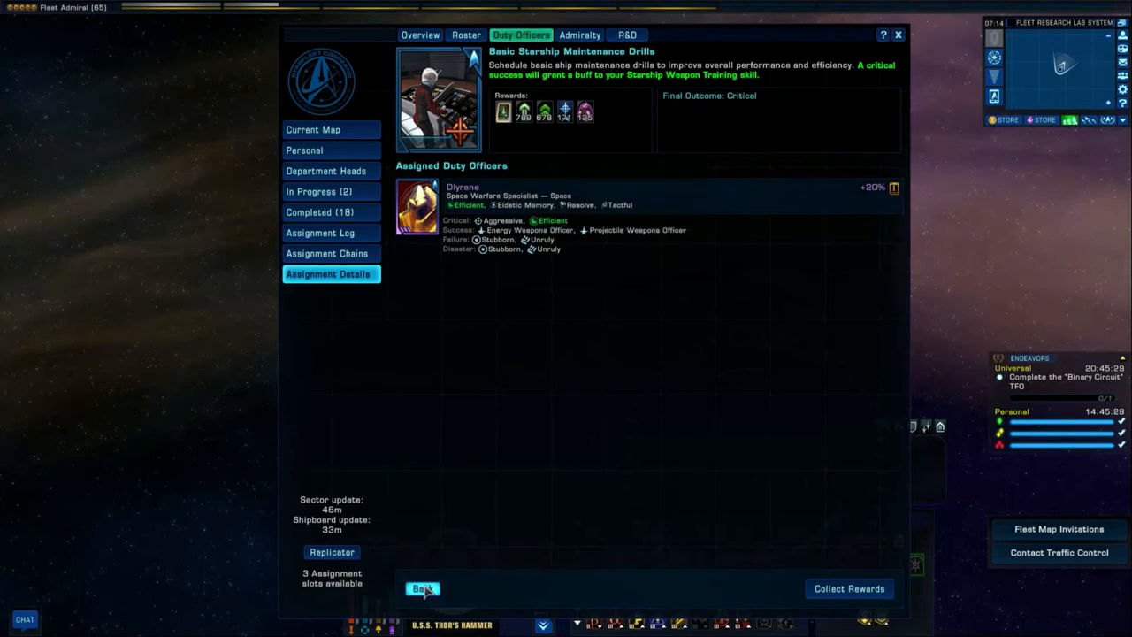
pyautogui.moveTo(848, 587)
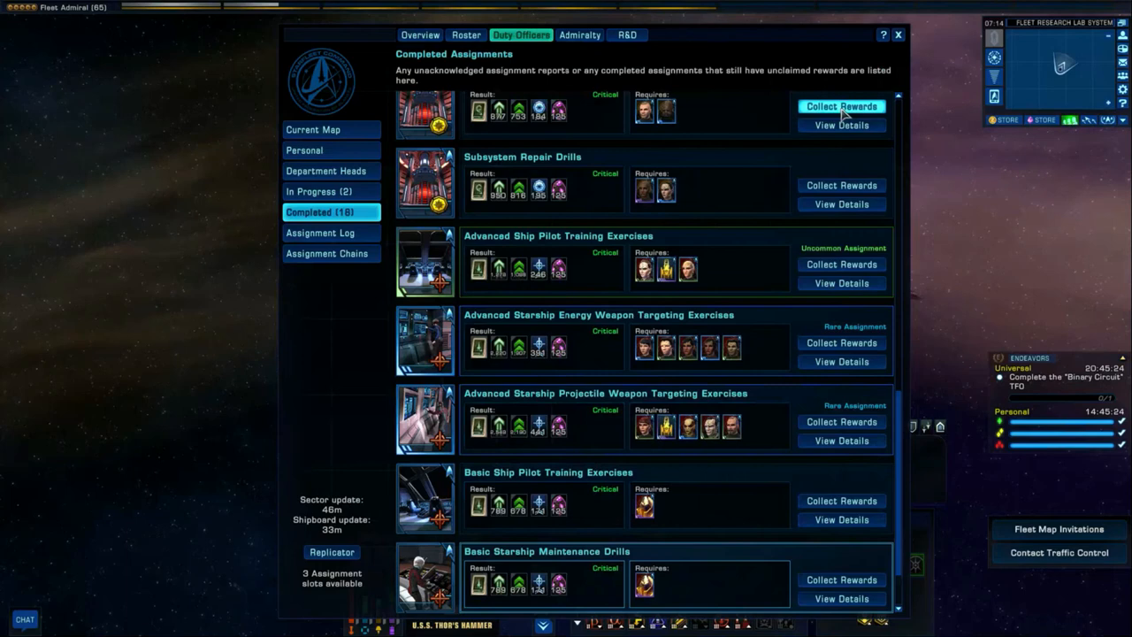
pyautogui.moveTo(598, 299)
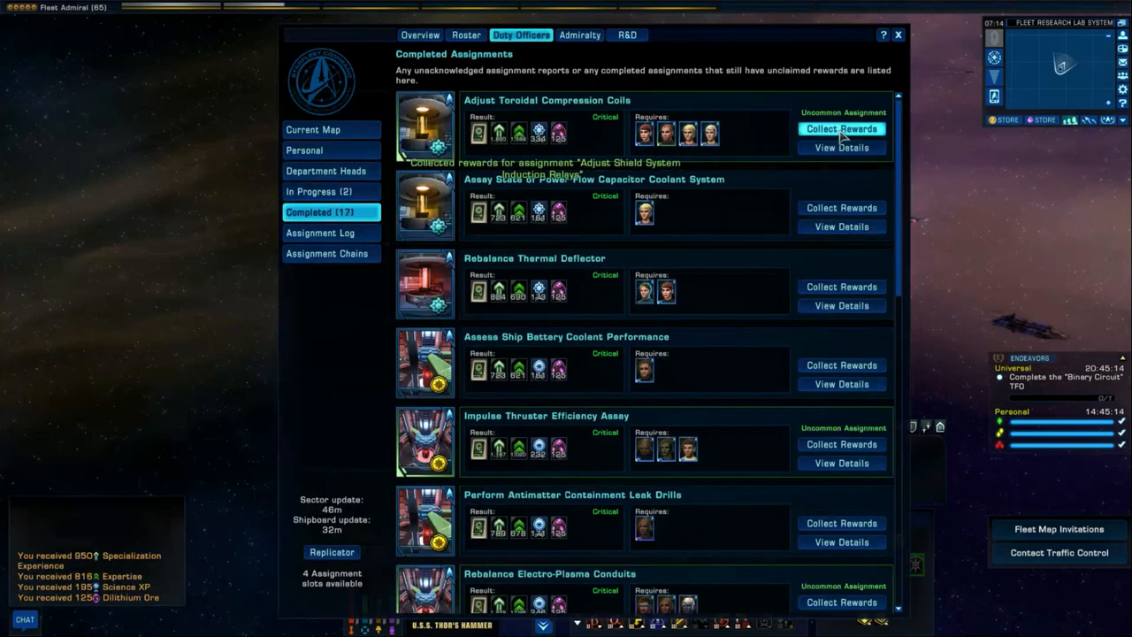
# Step: Collect rewards from the top four completed duty officer assignments in turn
pyautogui.click(842, 127)
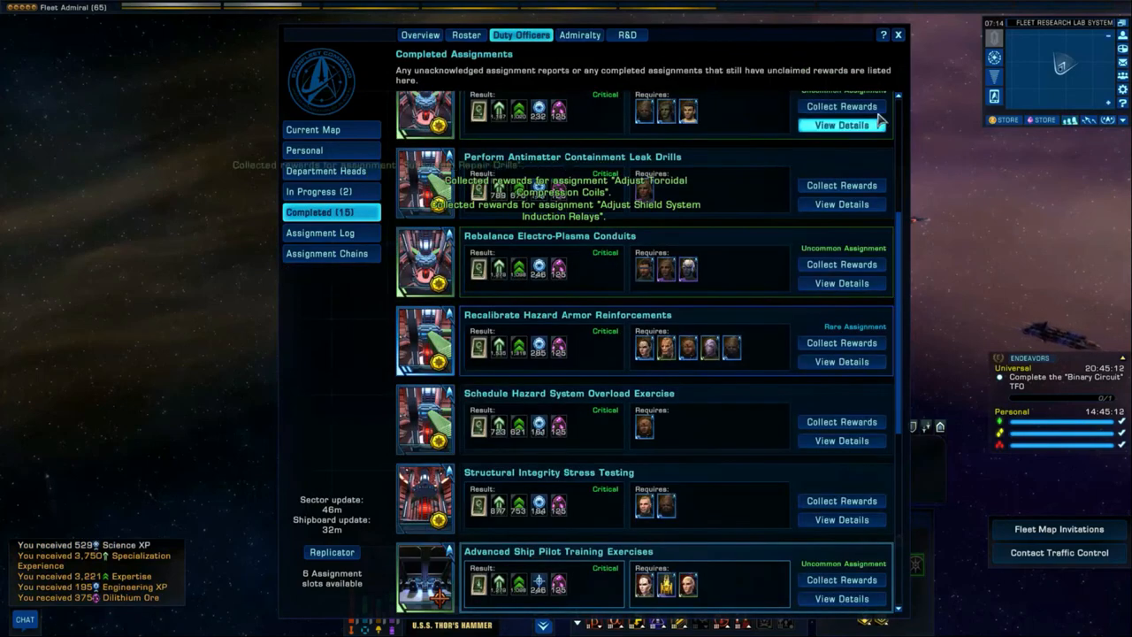
pyautogui.click(840, 106)
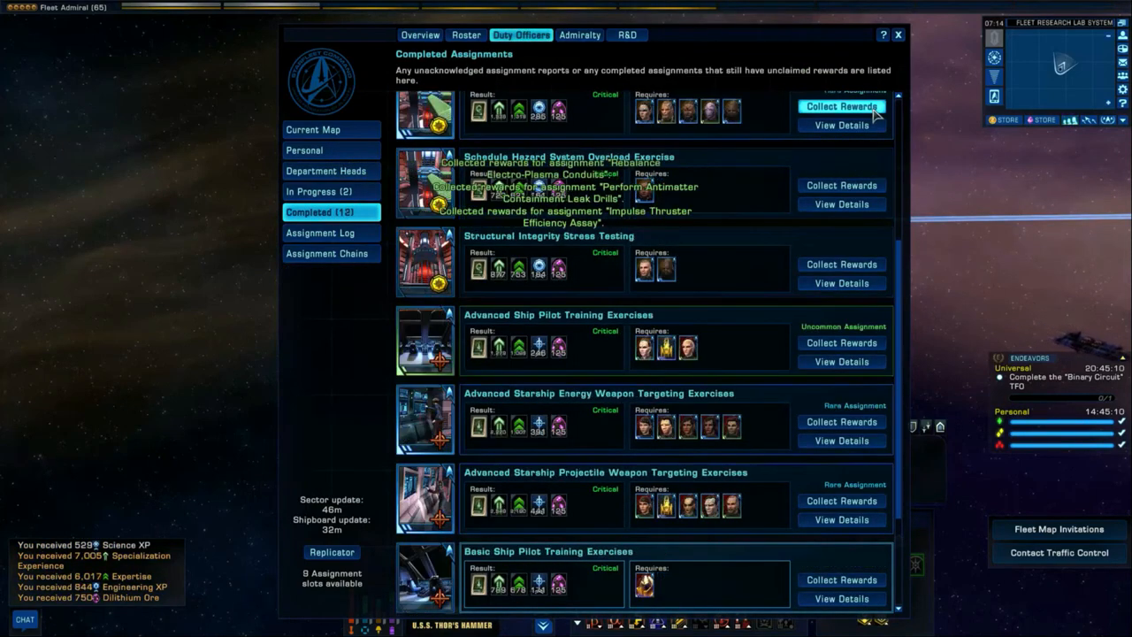
pyautogui.click(840, 106)
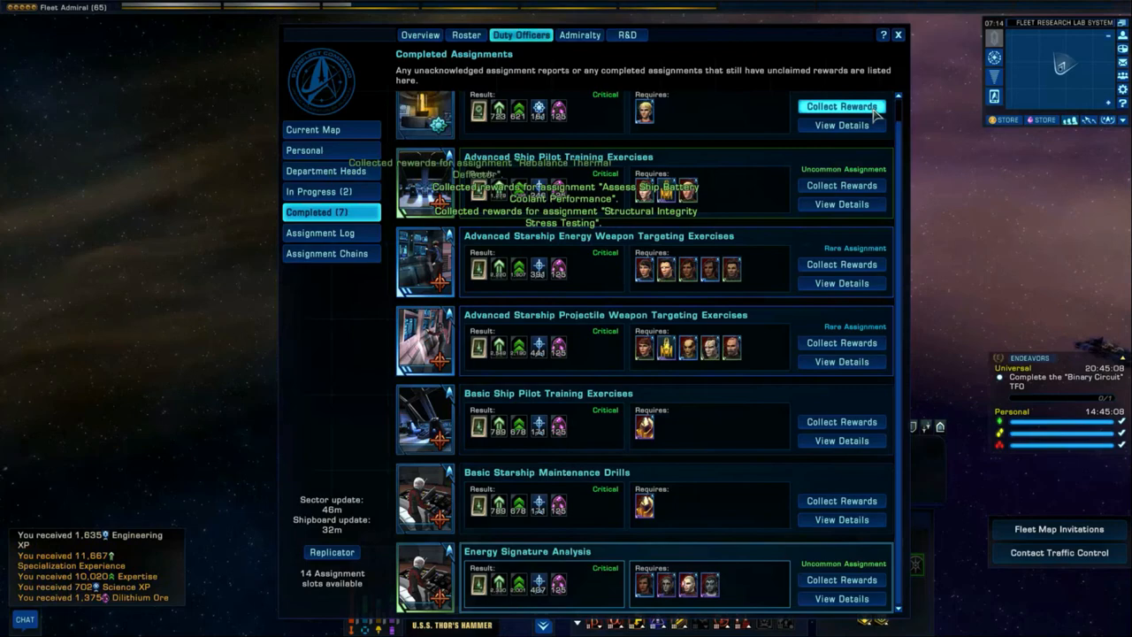
pyautogui.click(842, 106)
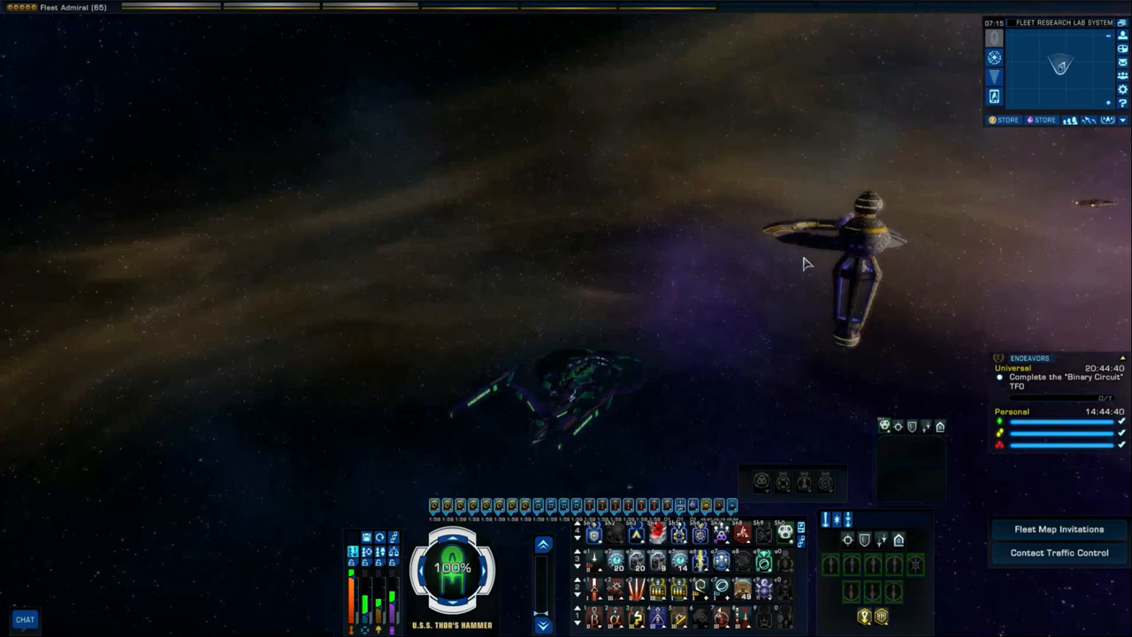
pyautogui.moveTo(775, 280)
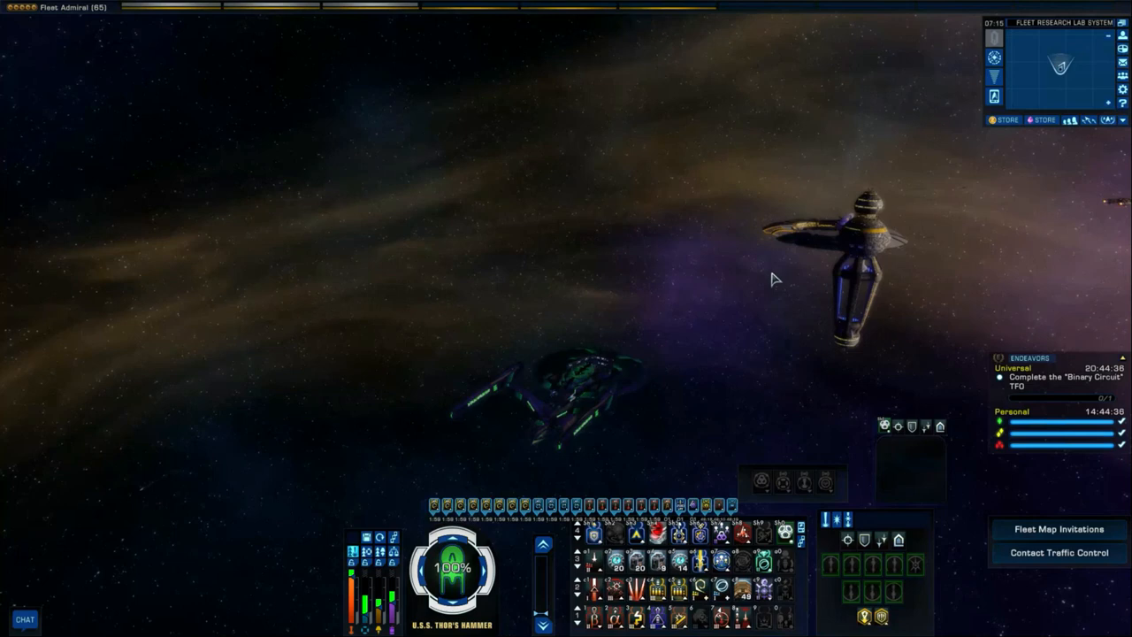
pyautogui.moveTo(675, 276)
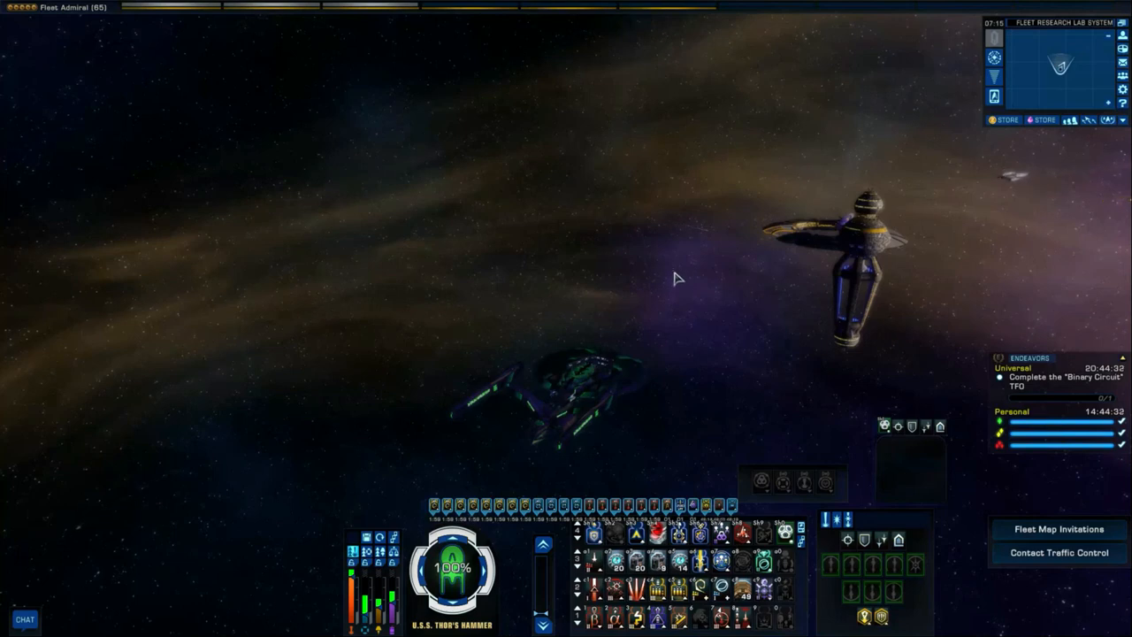
pyautogui.moveTo(1017, 29)
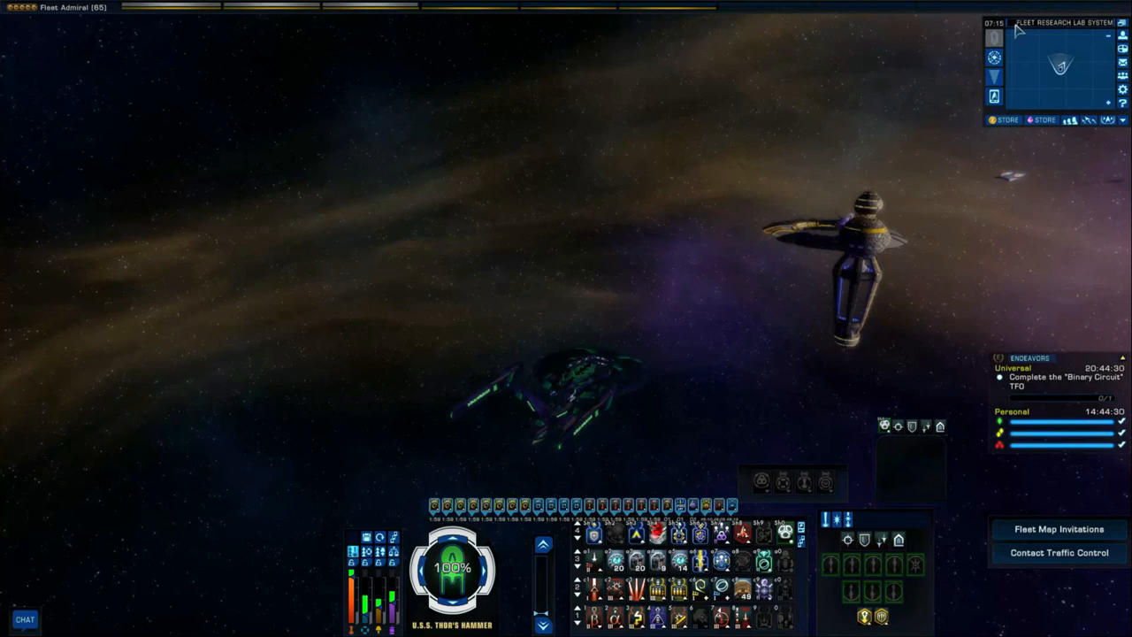
pyautogui.moveTo(806, 212)
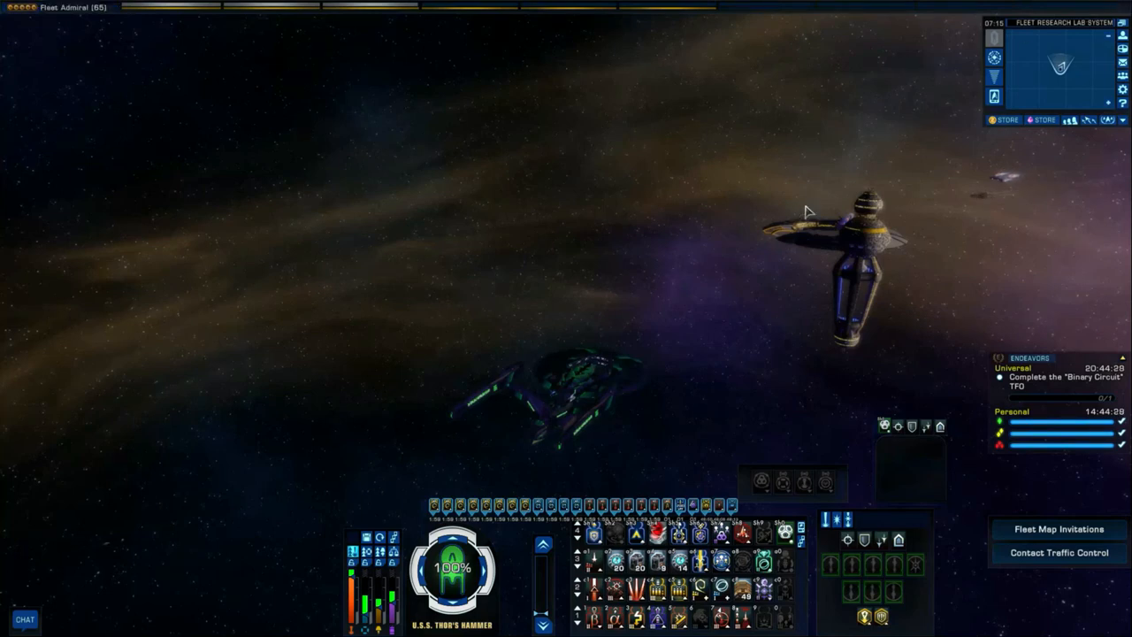